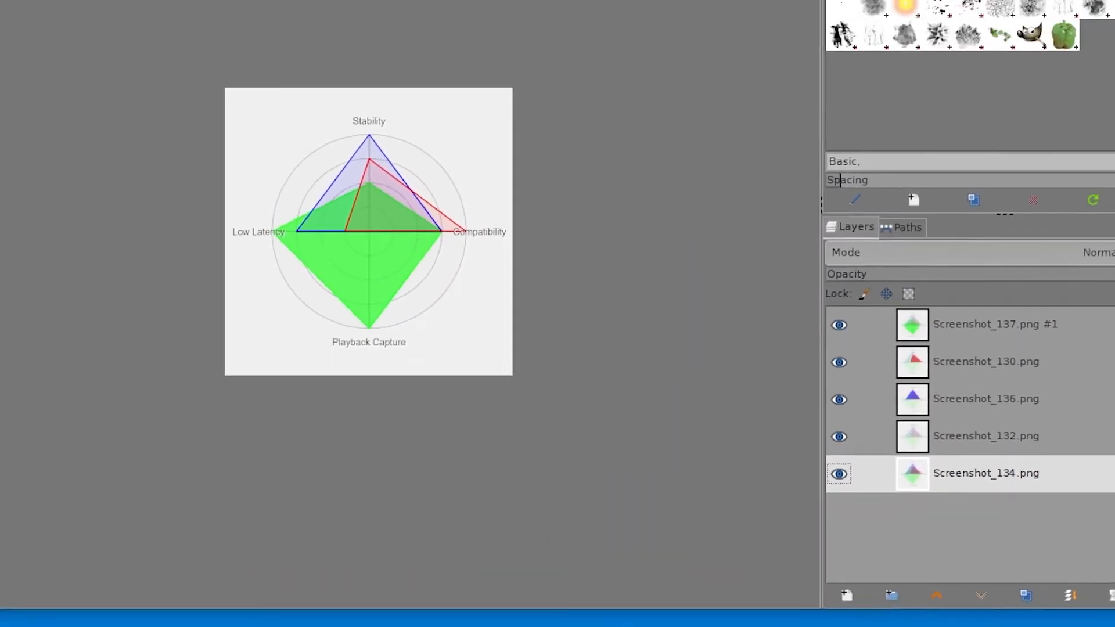
Bring up the image's File commands with the export options
left_click(331, 109)
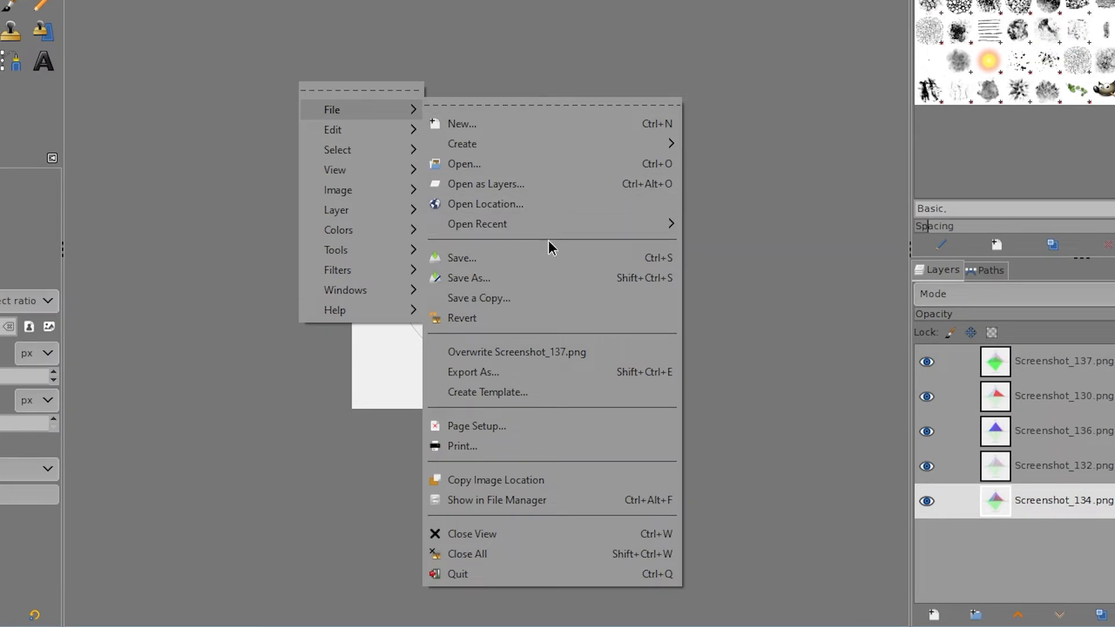
mouse_move(508, 373)
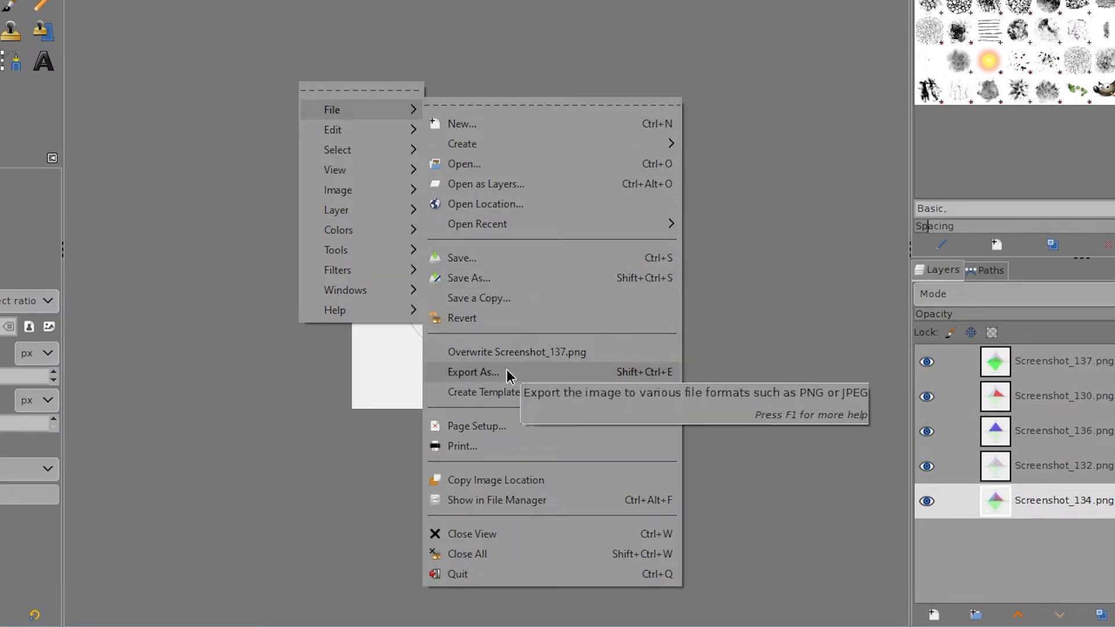
Export the five-layer image as layers.ora into the test folder
left_click(473, 372)
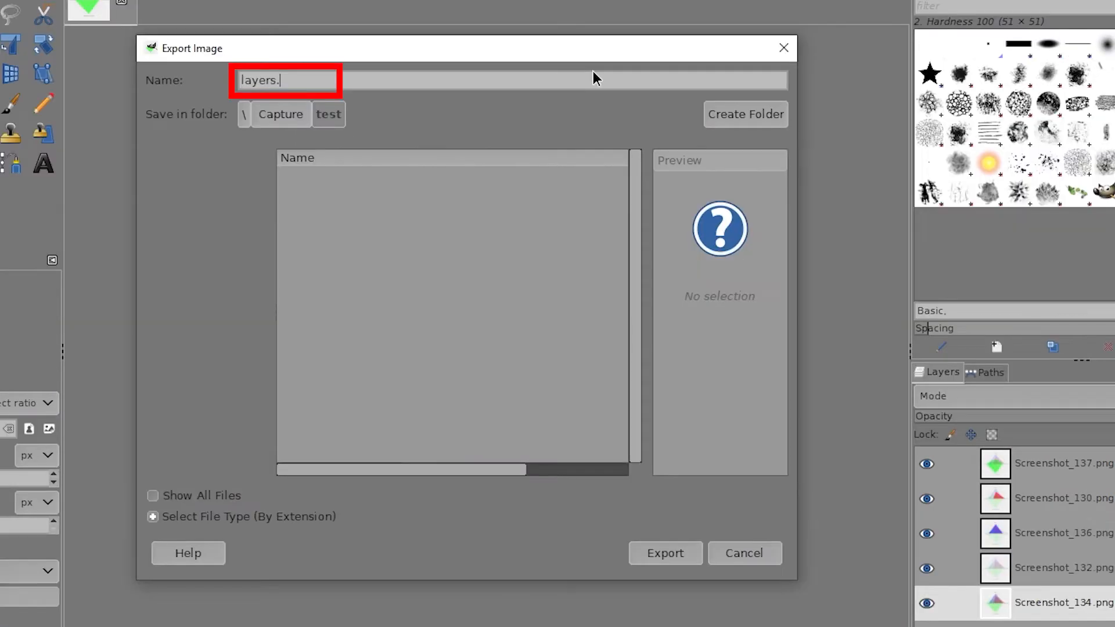
type("or")
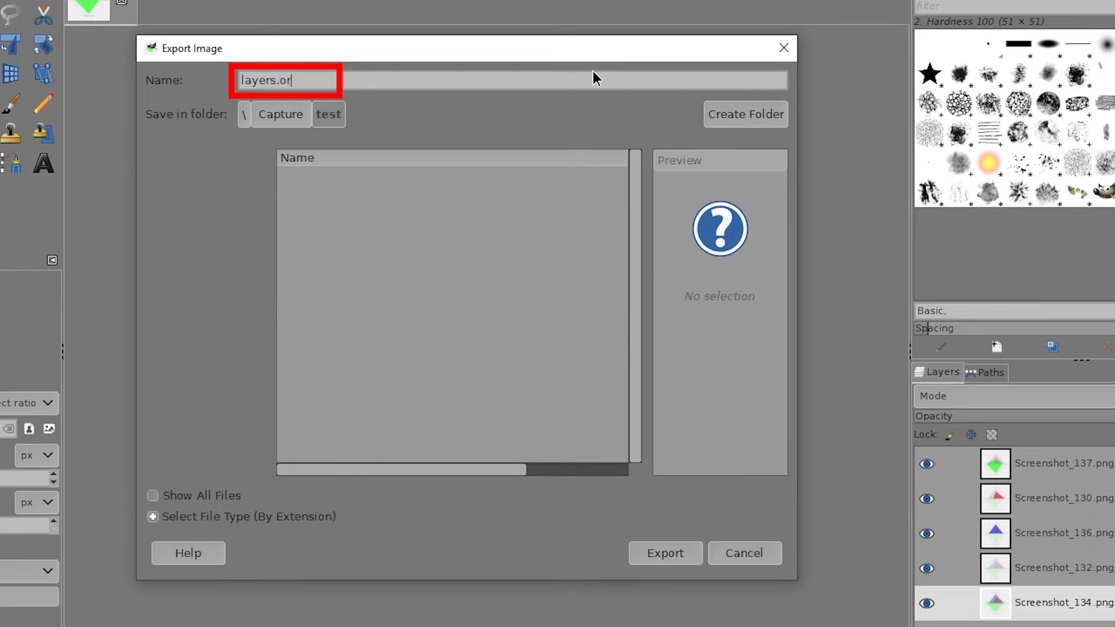
type("a")
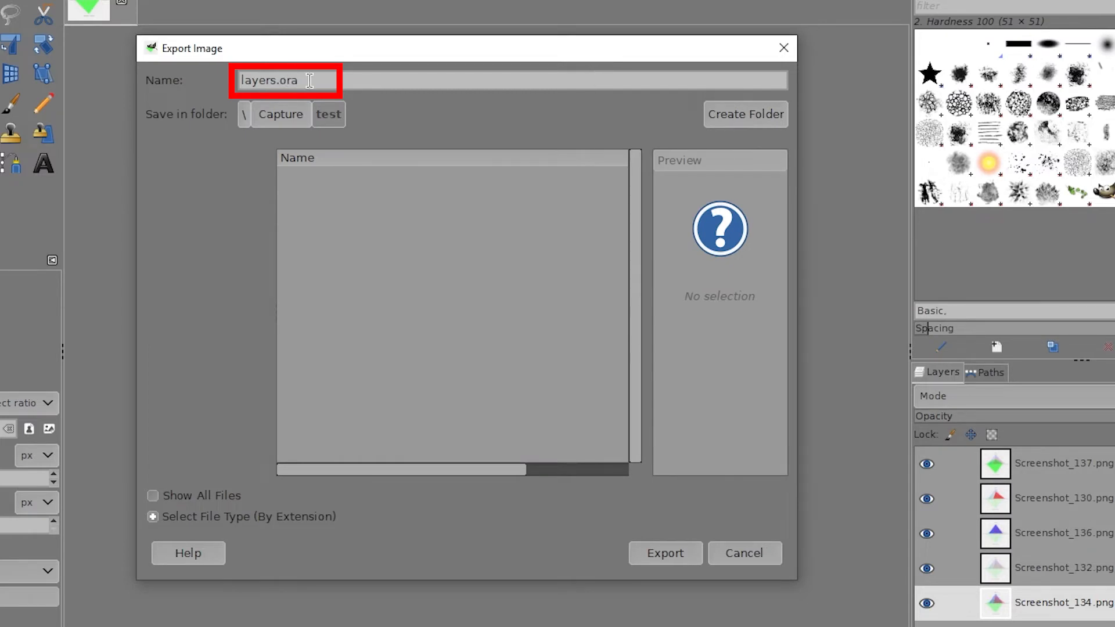
mouse_move(665, 553)
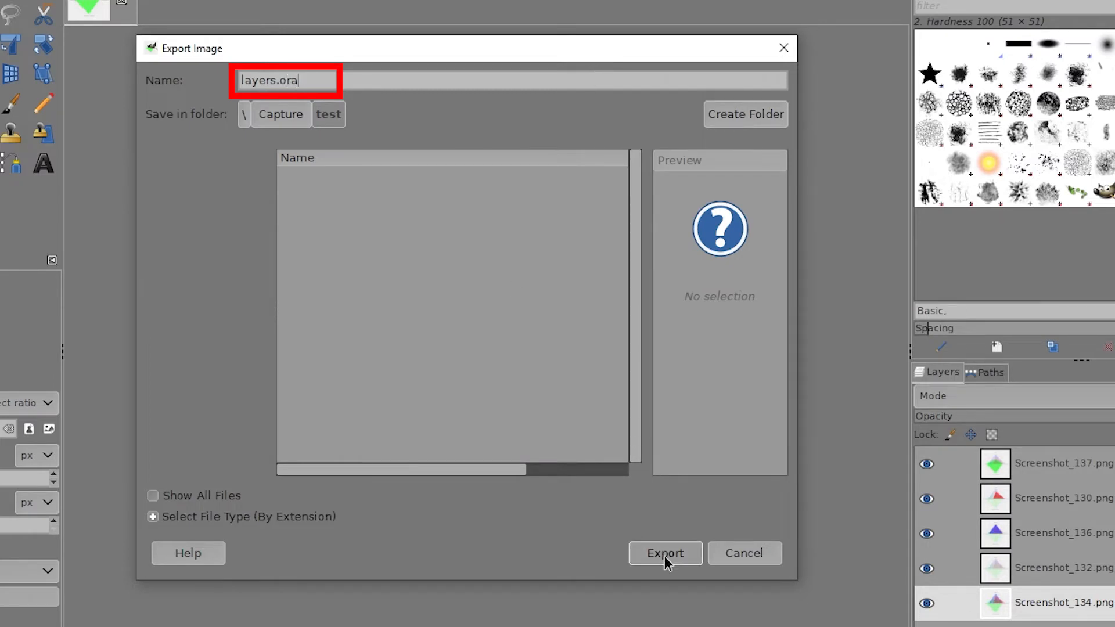
left_click(663, 552)
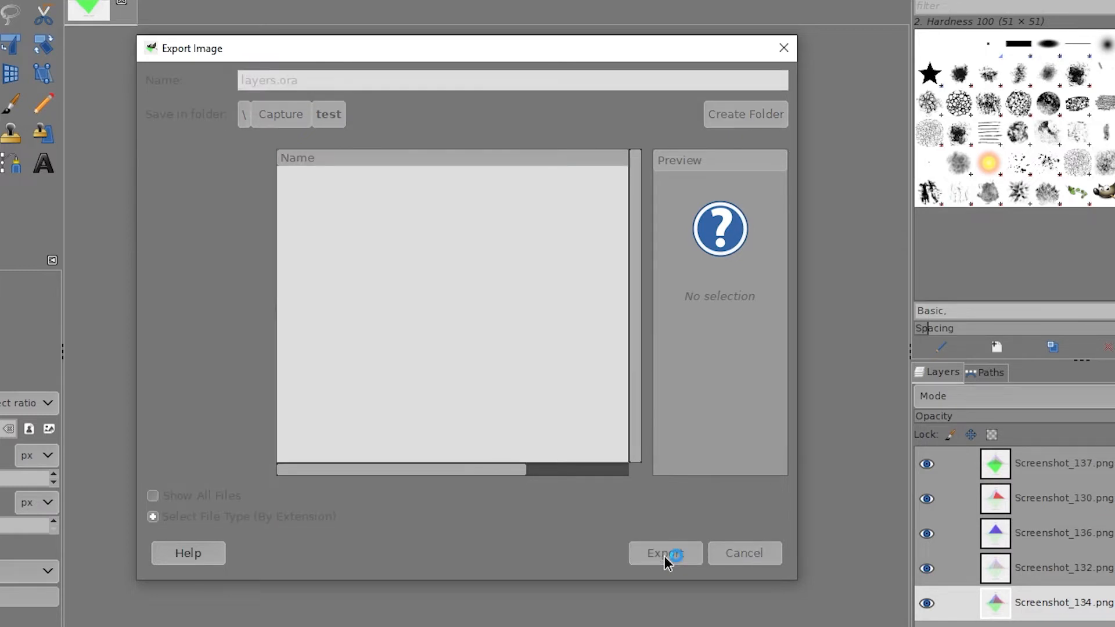
left_click(665, 553)
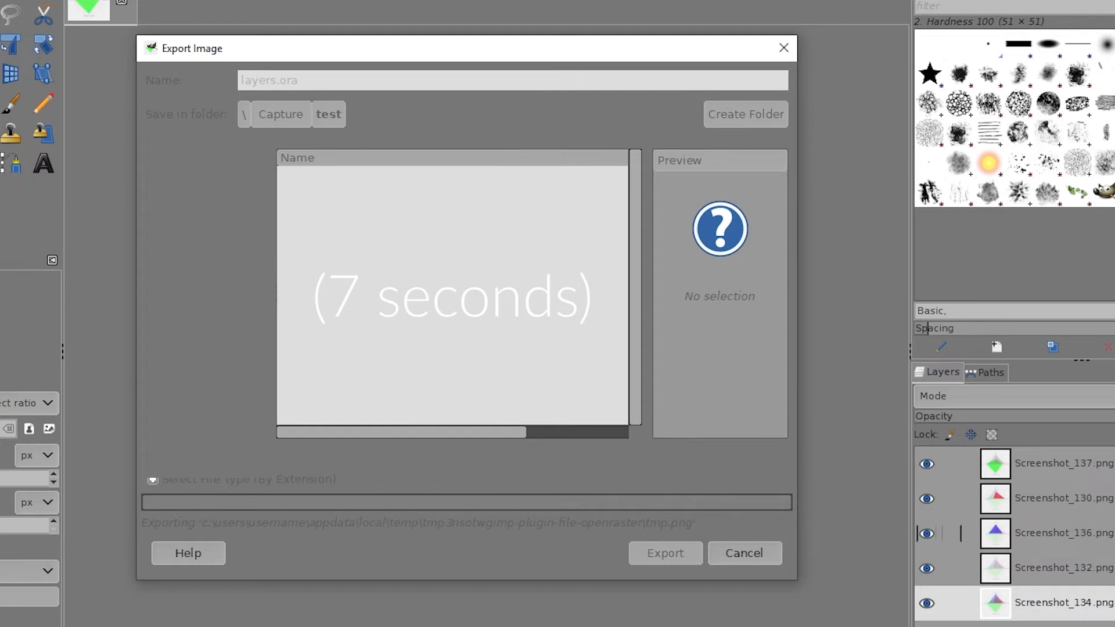
left_click(663, 552)
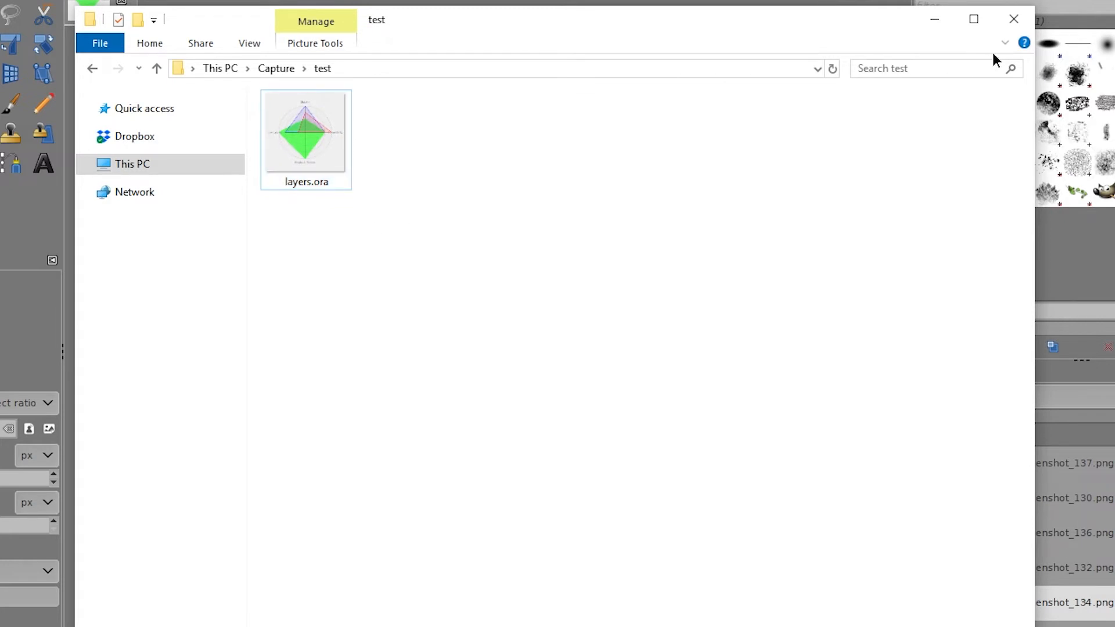
Show file name extensions and rename layers.ora to layers.zip
left_click(150, 42)
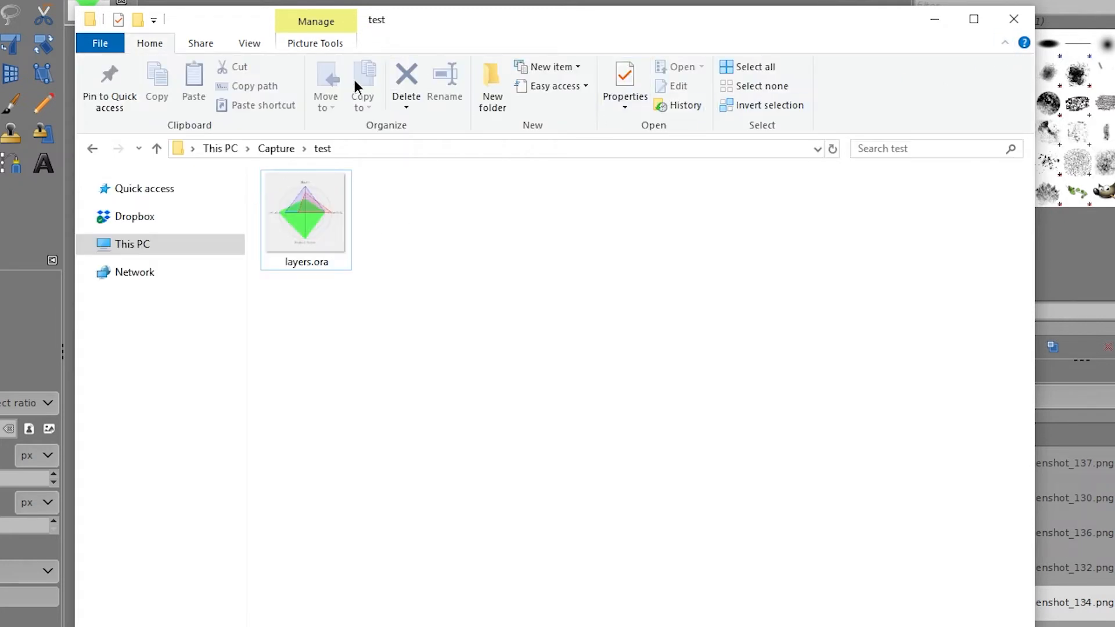
left_click(248, 43)
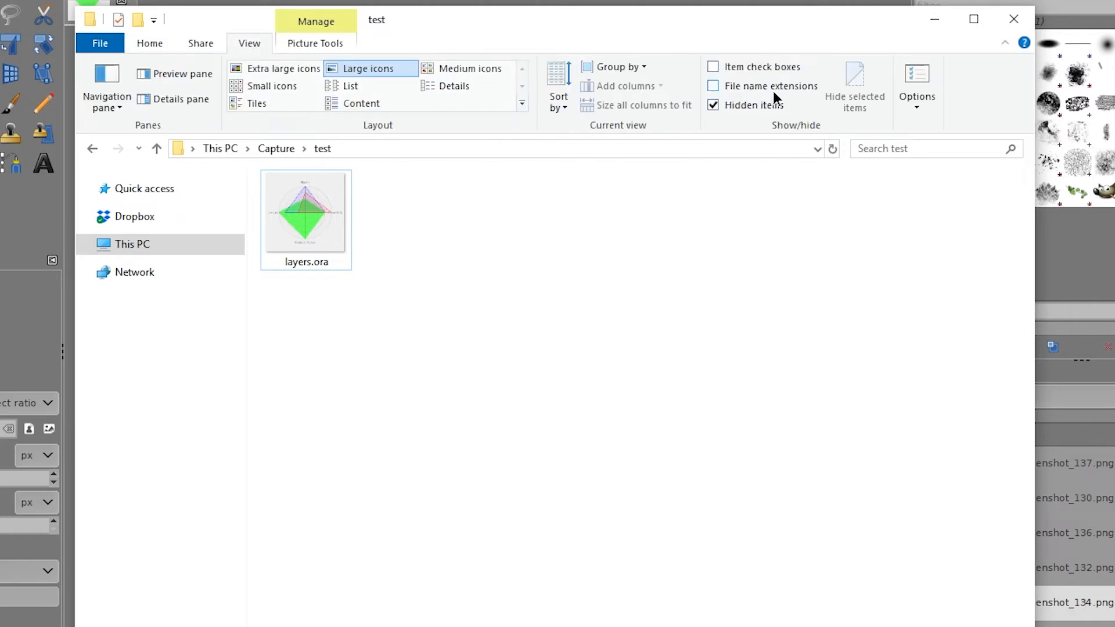
left_click(713, 85)
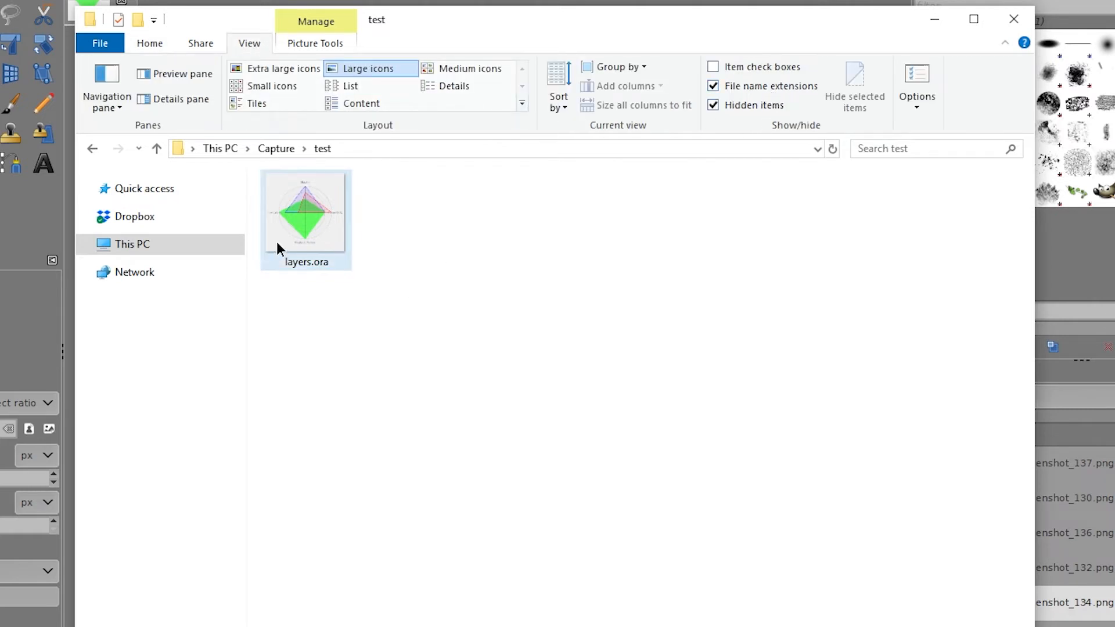
right_click(305, 213)
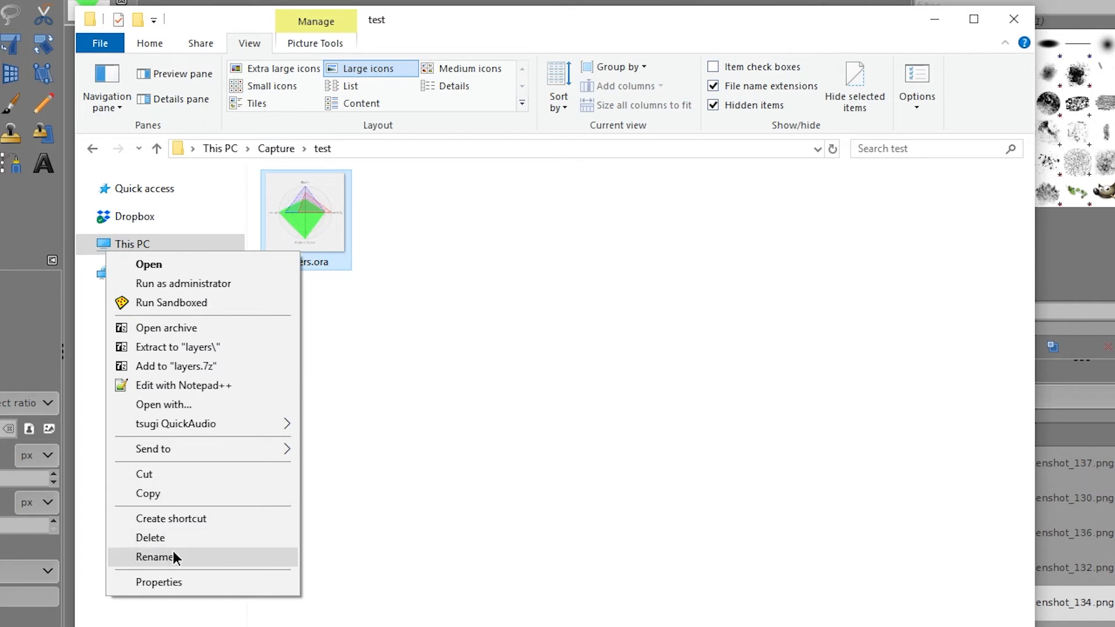
left_click(155, 556)
type("zip")
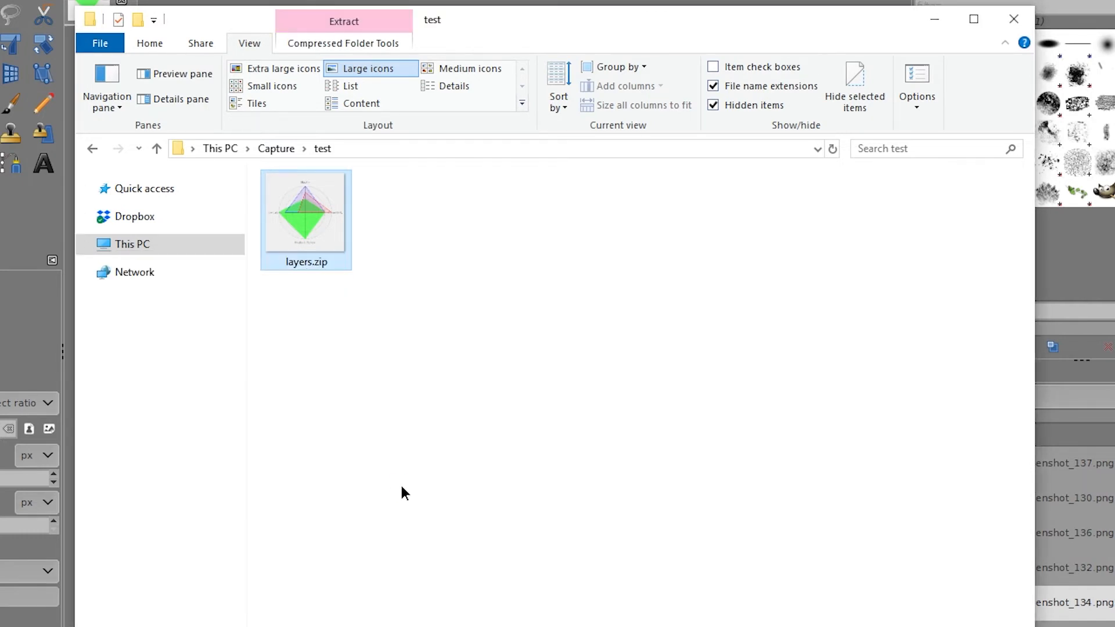
Copy 000.png–004.png from the data folder of layers.zip into the test folder
double_click(306, 207)
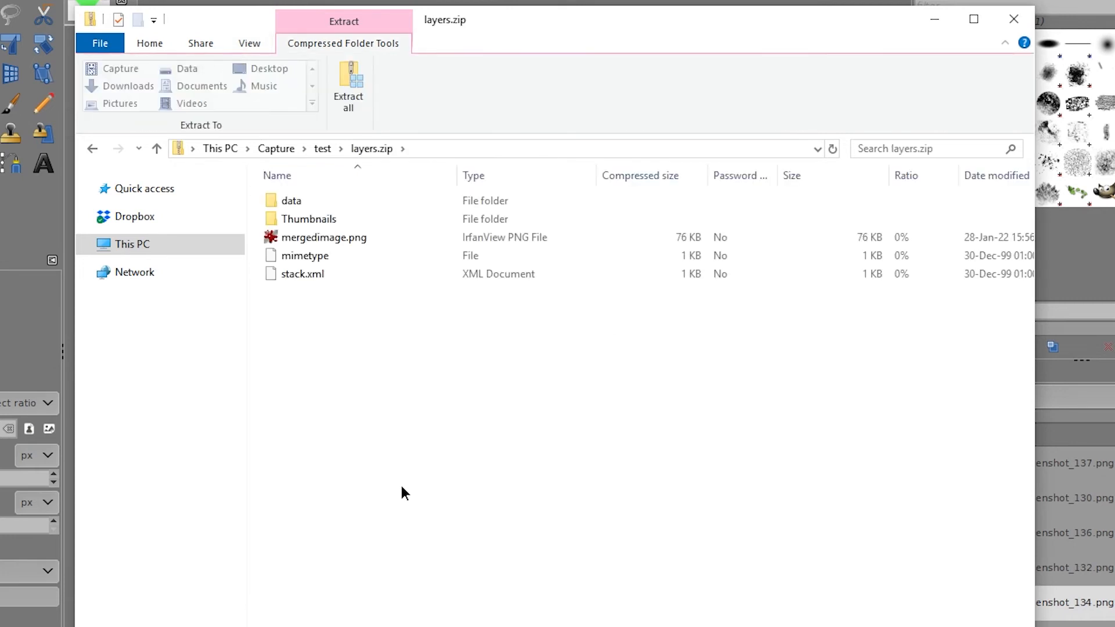
double_click(291, 200)
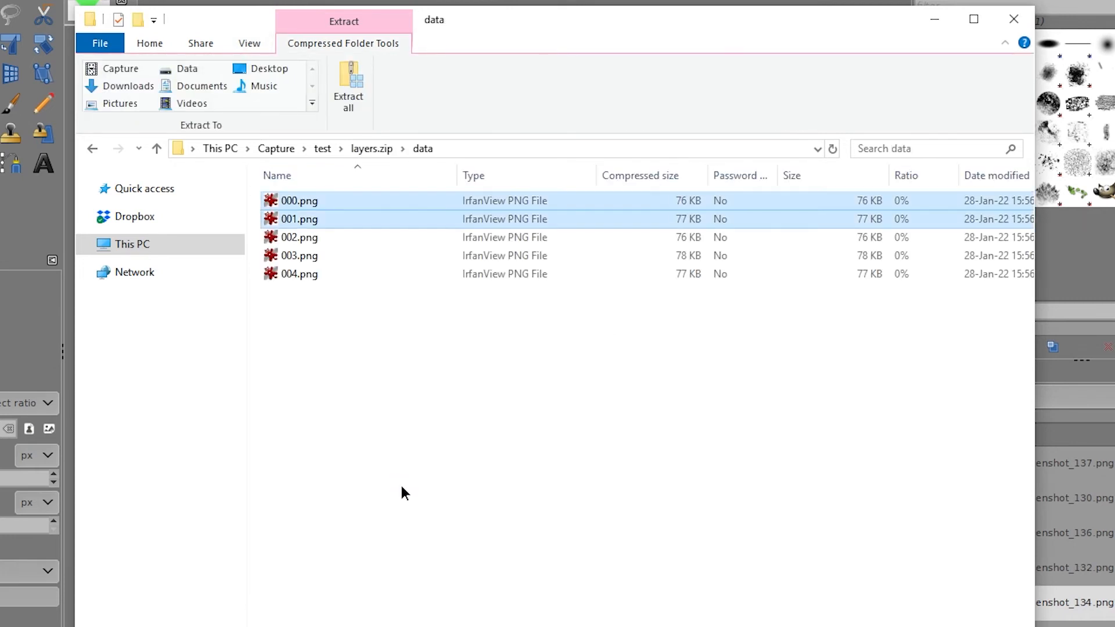
left_click(299, 274)
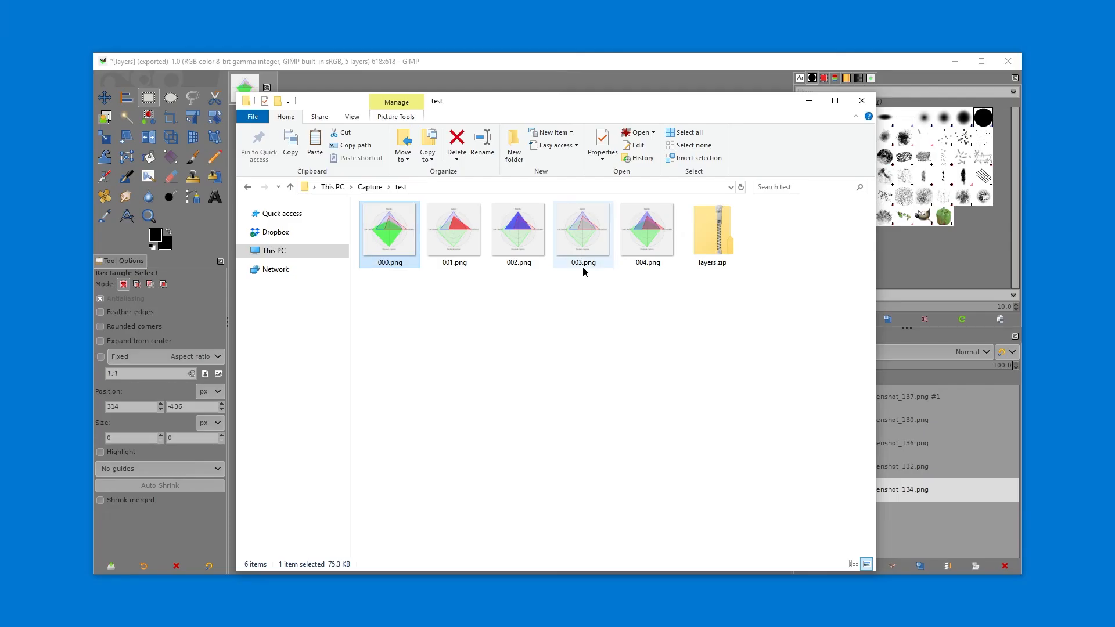
left_click(526, 356)
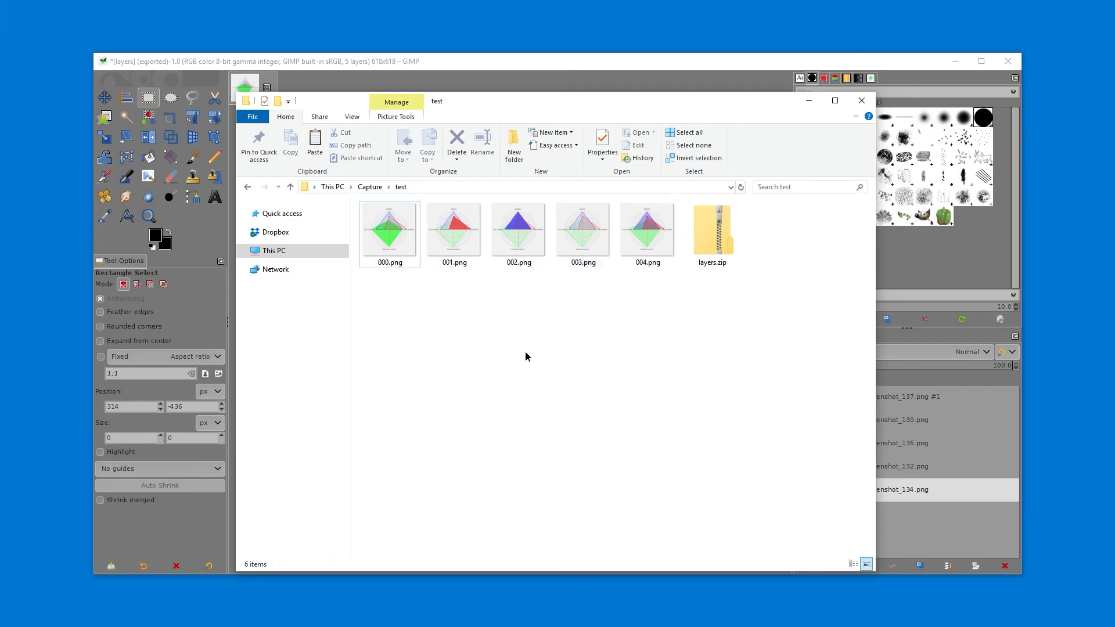
mouse_move(513, 342)
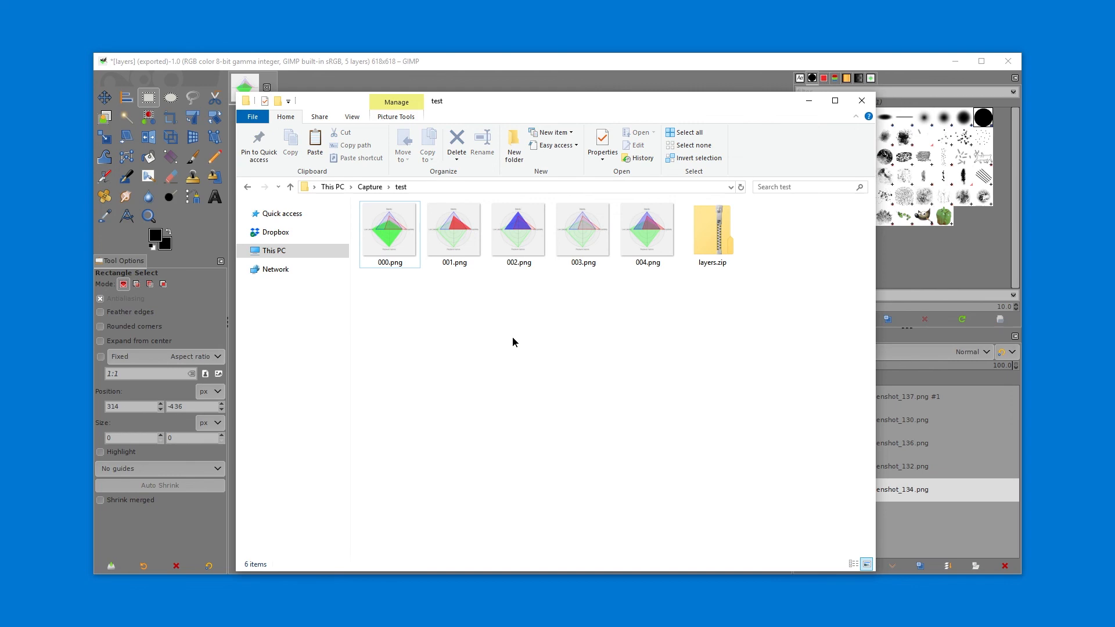